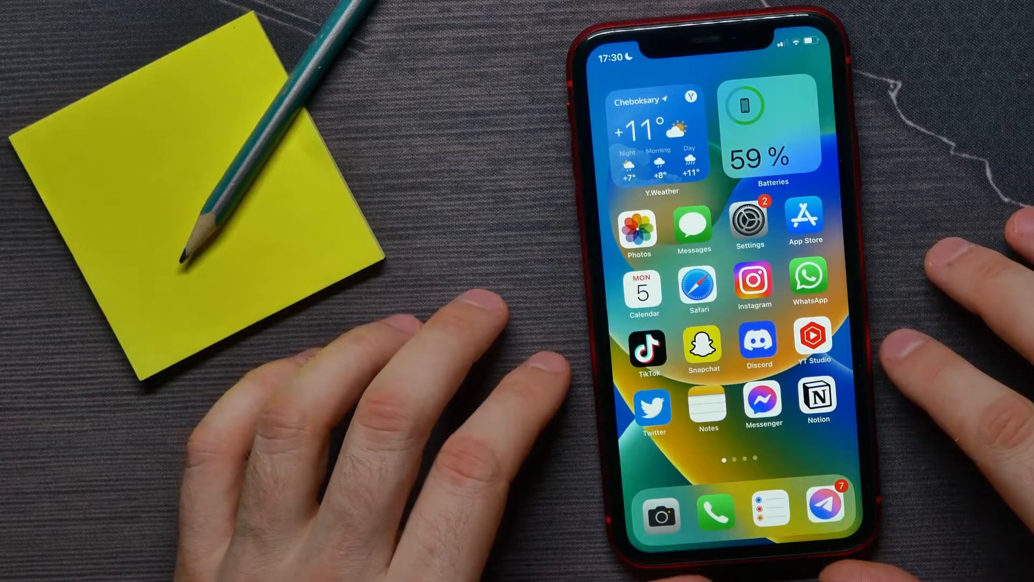
Leave the Photos albums, go to Settings and reach the Photos settings page.
{"action": "left_click", "coordinate": [637, 228]}
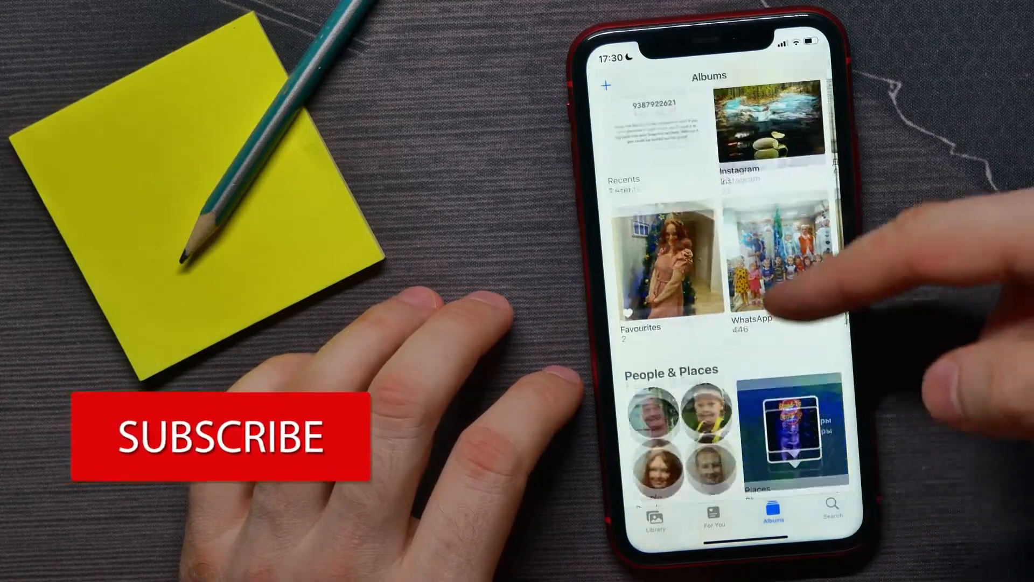
{"action": "scroll", "scroll_direction": "up", "scroll_amount": 3}
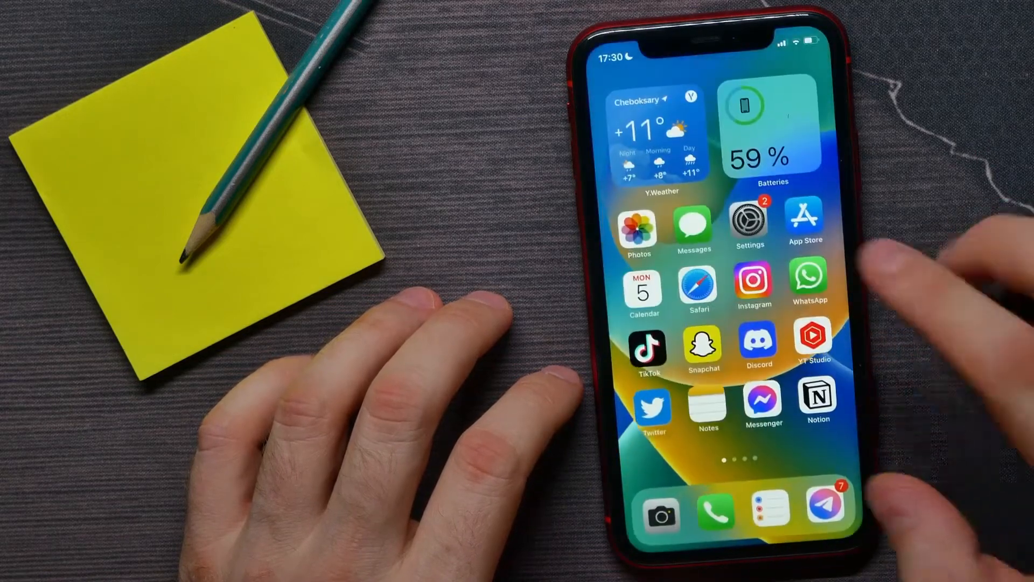
{"action": "left_click", "coordinate": [749, 222]}
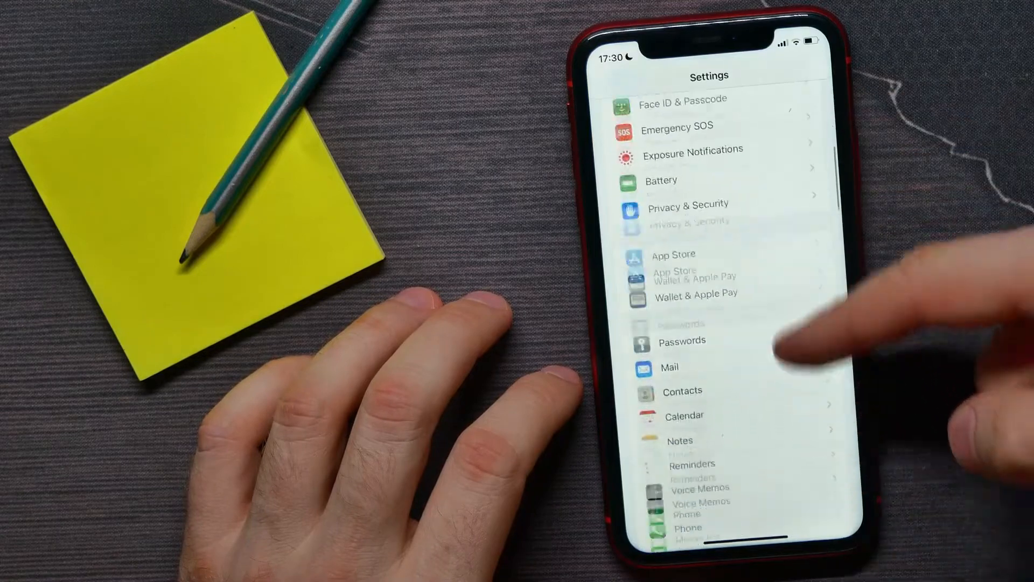
{"action": "scroll", "scroll_direction": "down", "scroll_amount": 3}
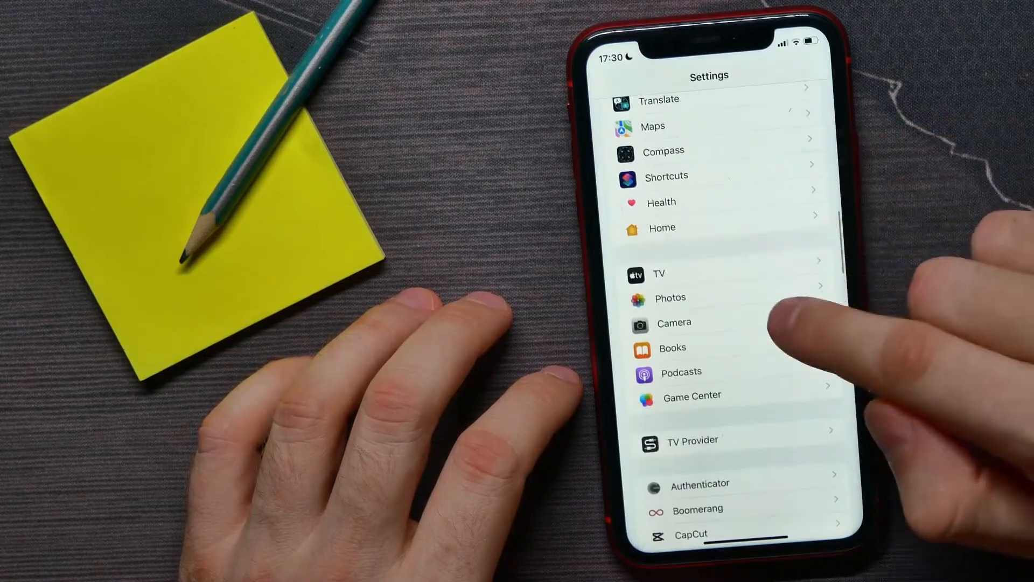
{"action": "left_click", "coordinate": [669, 298]}
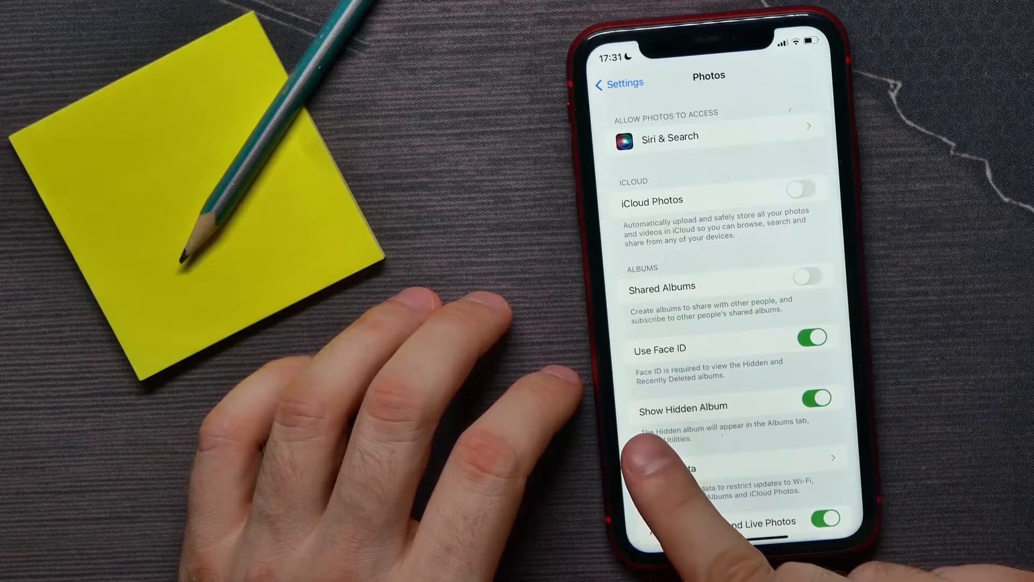
{"action": "scroll", "scroll_direction": "up", "scroll_amount": 3}
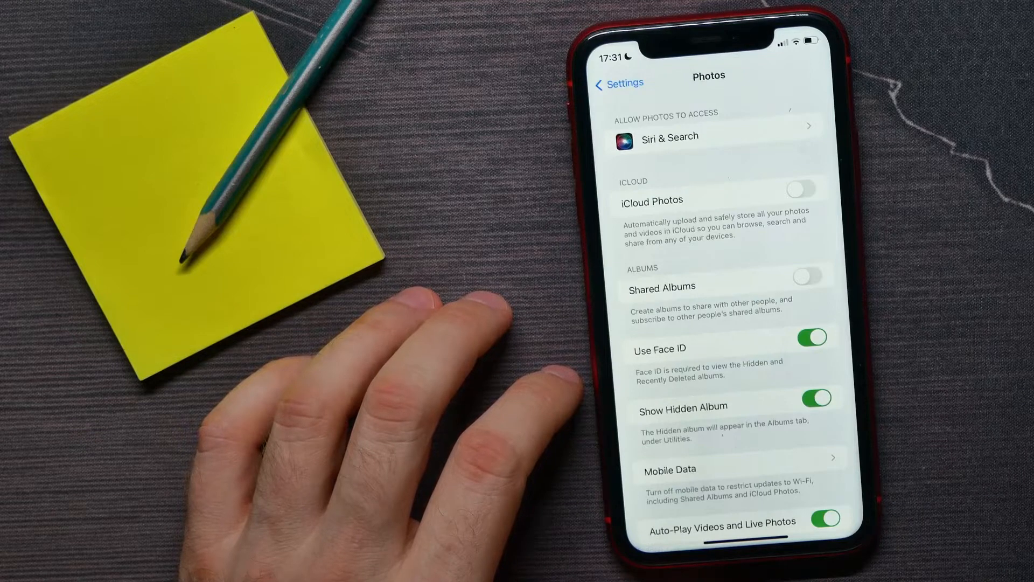
{"action": "left_click", "coordinate": [817, 398]}
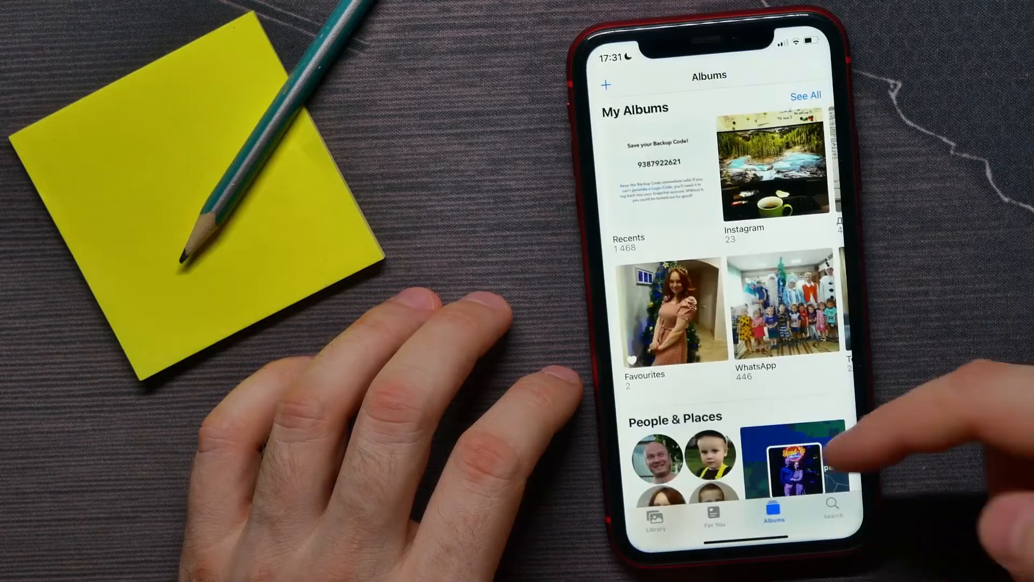
Scroll the Albums view down to the Utilities section listing Hidden and Recently Deleted.
{"action": "scroll", "scroll_direction": "up", "scroll_amount": 3}
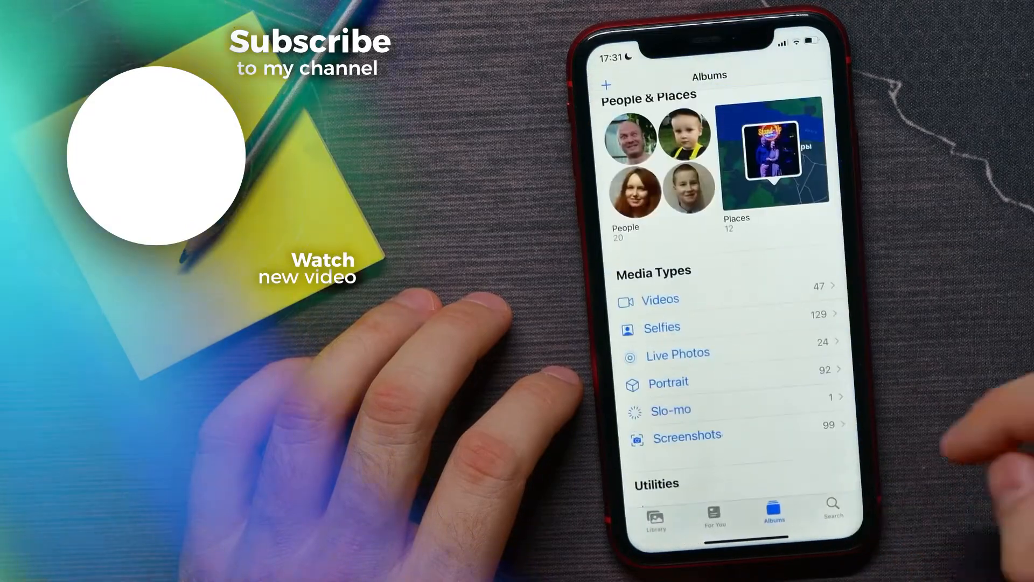
{"action": "scroll", "scroll_direction": "up", "scroll_amount": 3}
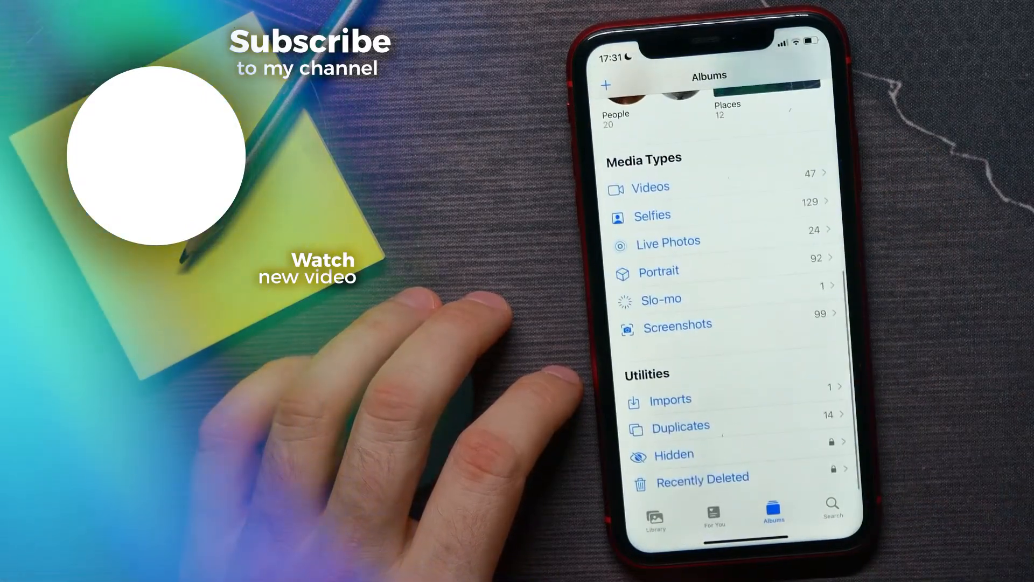